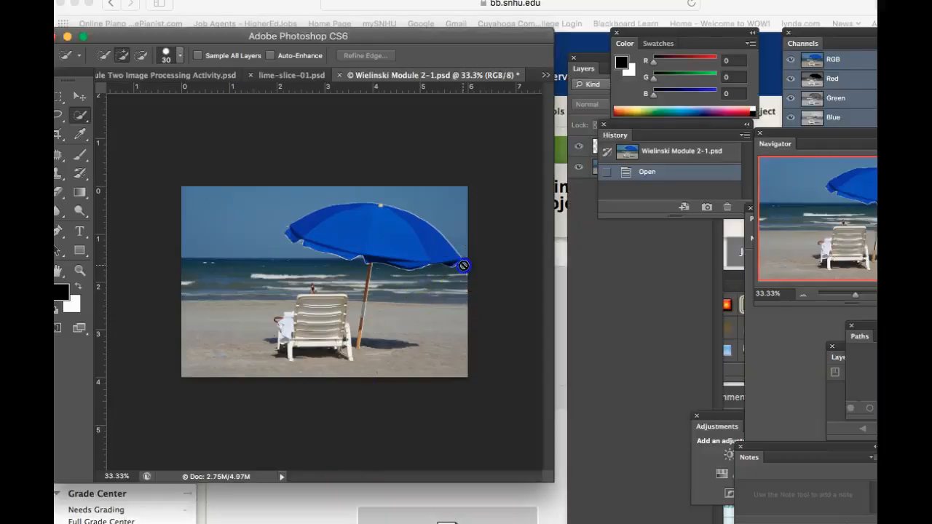
{"action": "mouse_move", "coordinate": [623, 268]}
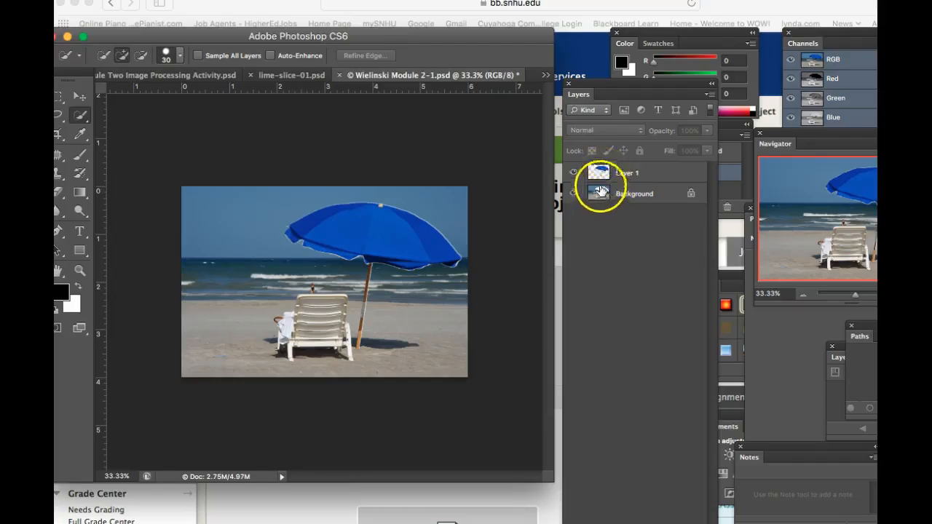
Copy the selected umbrella onto Layer 1 and hide the beach Background layer.
{"action": "left_click", "coordinate": [626, 172]}
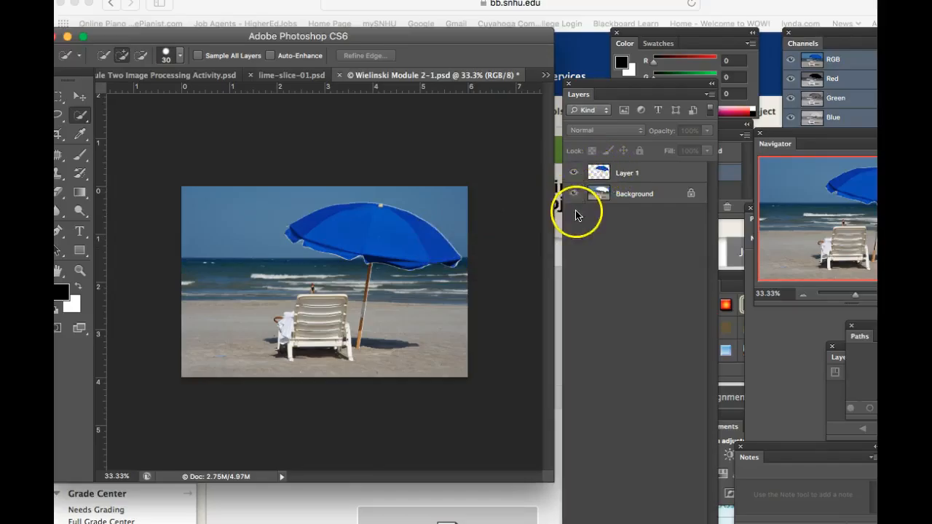
{"action": "left_click", "coordinate": [573, 193]}
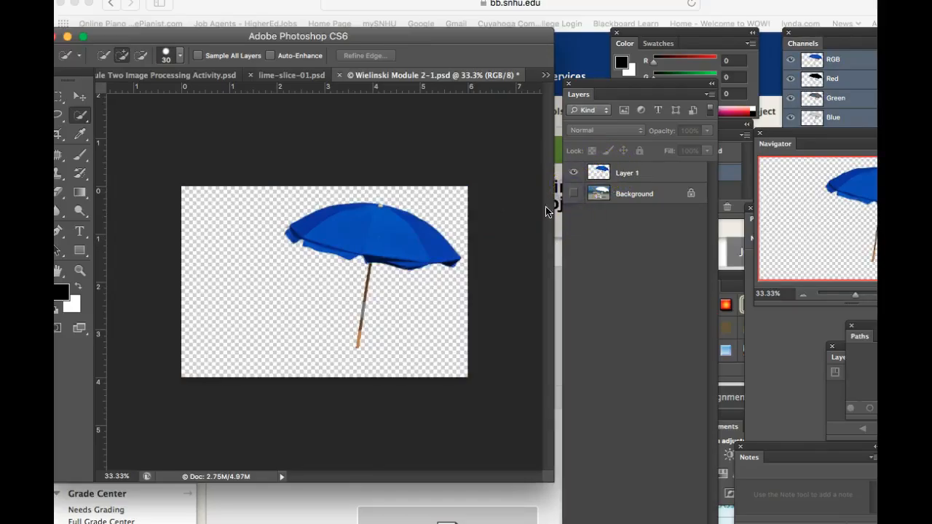
{"action": "mouse_move", "coordinate": [535, 206]}
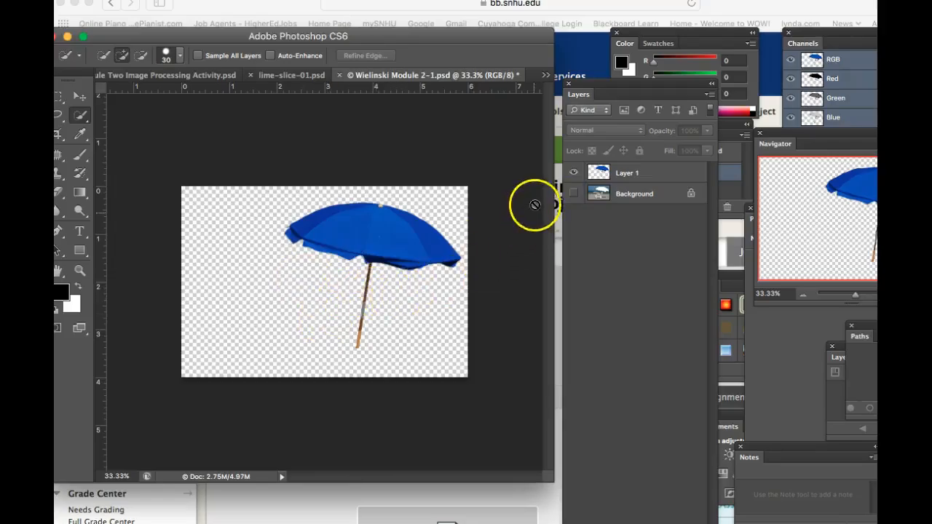
Turn the Background layer's visibility back on beneath Layer 1.
{"action": "left_click", "coordinate": [574, 194]}
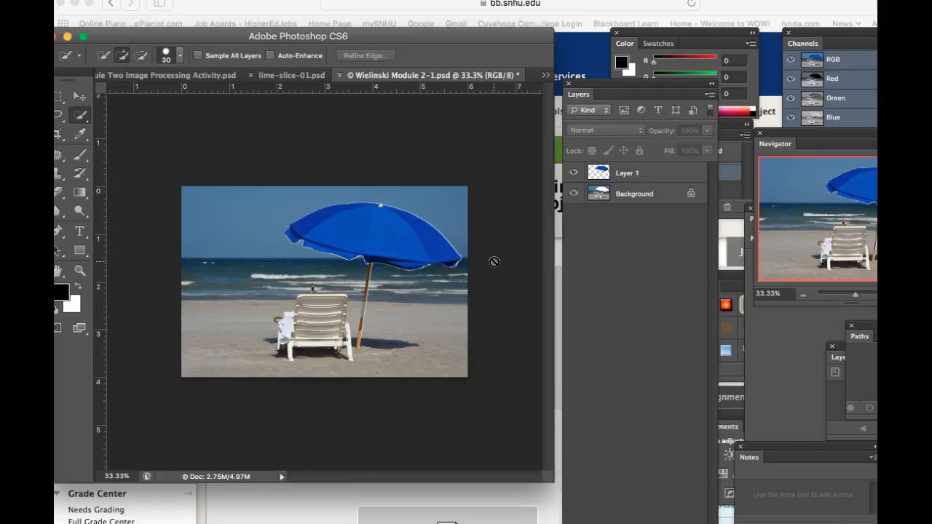
{"action": "mouse_move", "coordinate": [690, 178]}
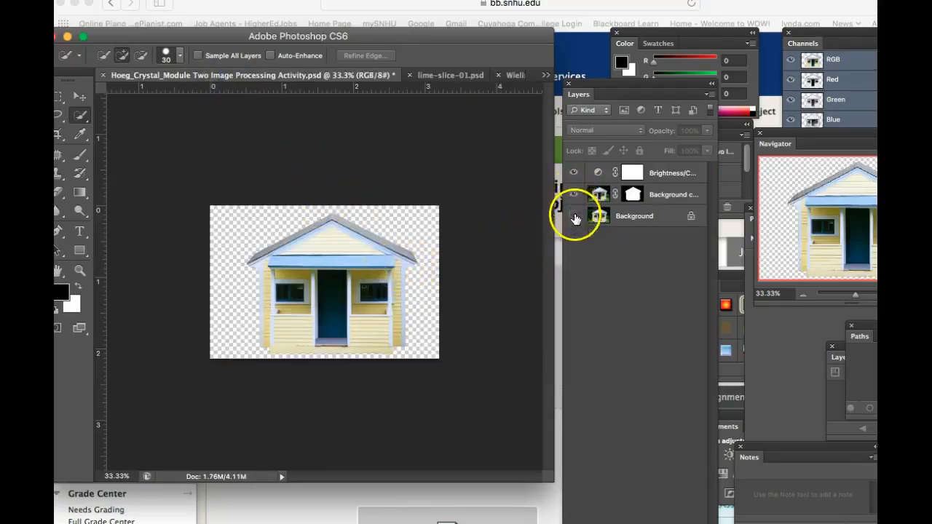
In the house document, toggle the house photo's visibility and briefly disable then re-enable the layer mask.
{"action": "left_click", "coordinate": [573, 216]}
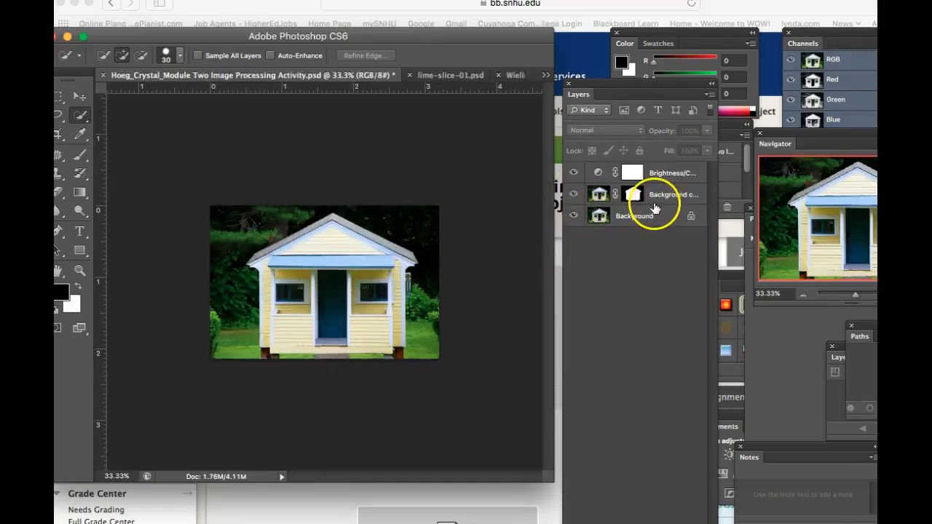
{"action": "left_click", "coordinate": [573, 194]}
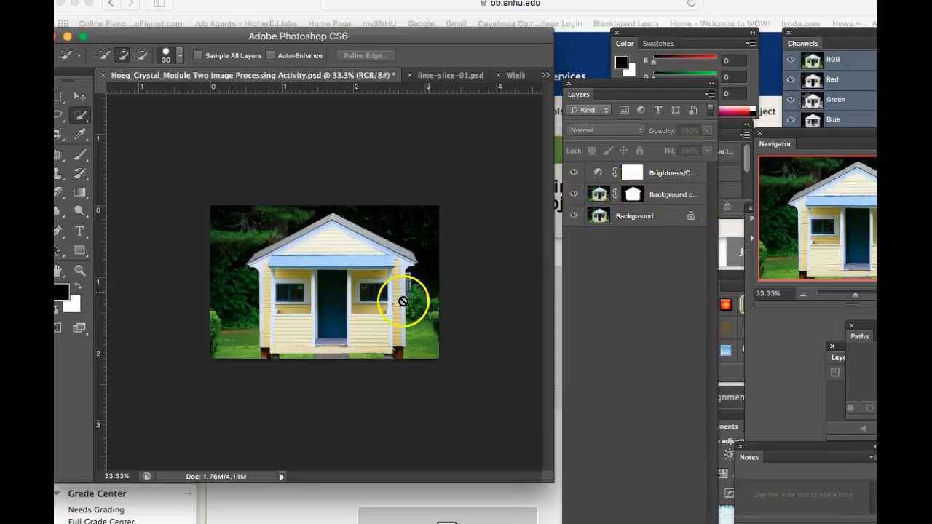
{"action": "mouse_move", "coordinate": [340, 282]}
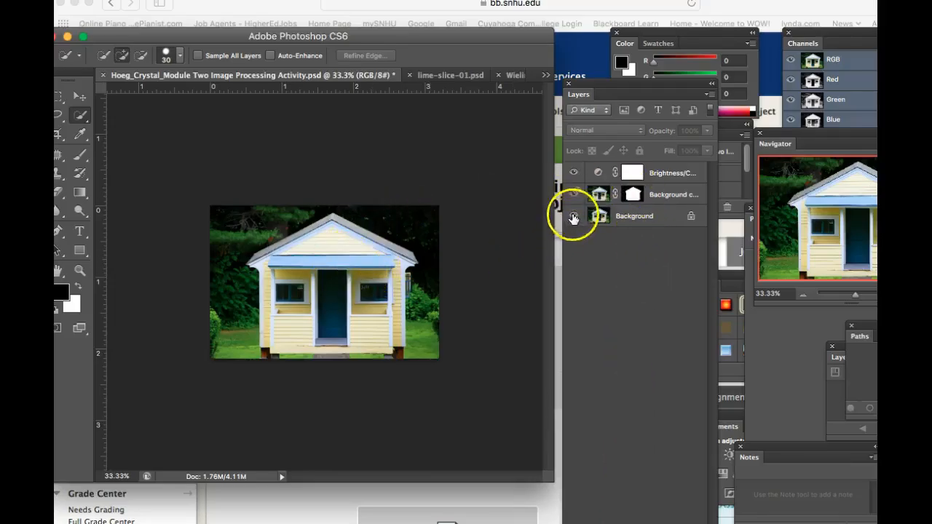
{"action": "left_click", "coordinate": [573, 215]}
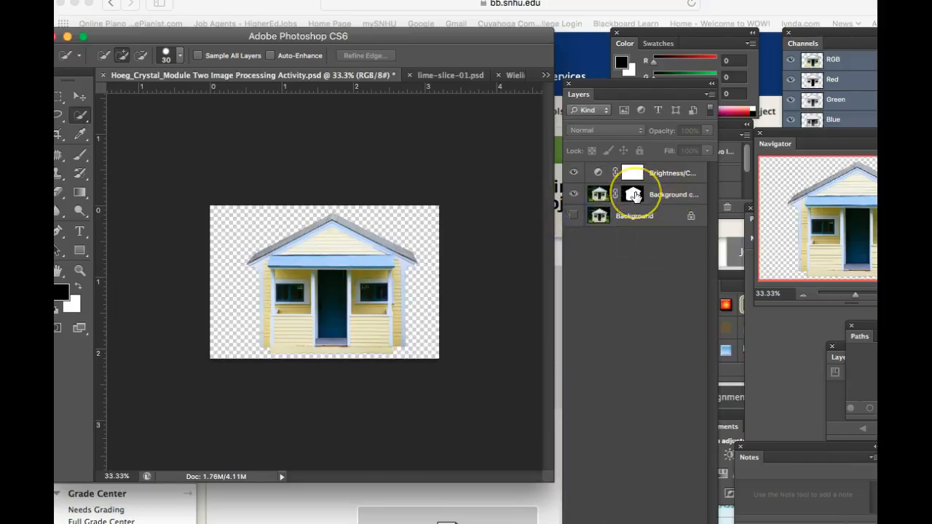
{"action": "left_click", "coordinate": [632, 194]}
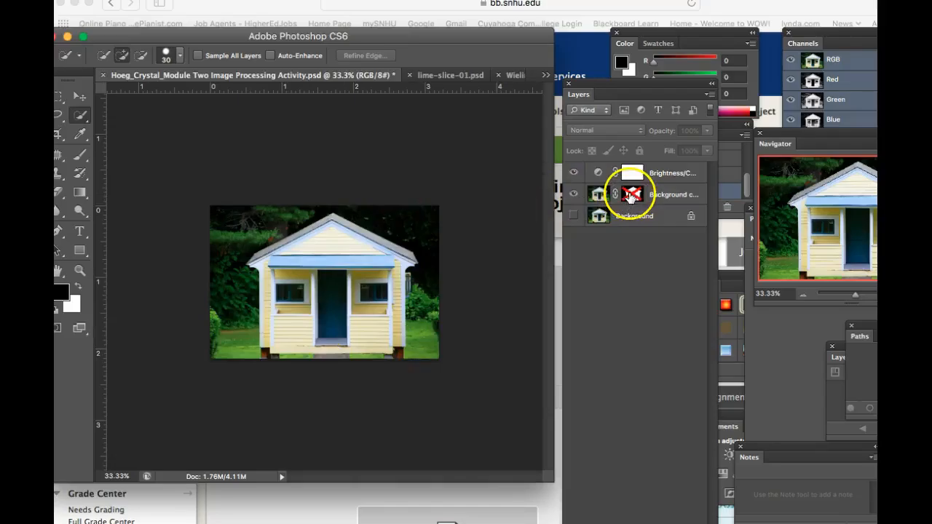
{"action": "left_click", "coordinate": [573, 216]}
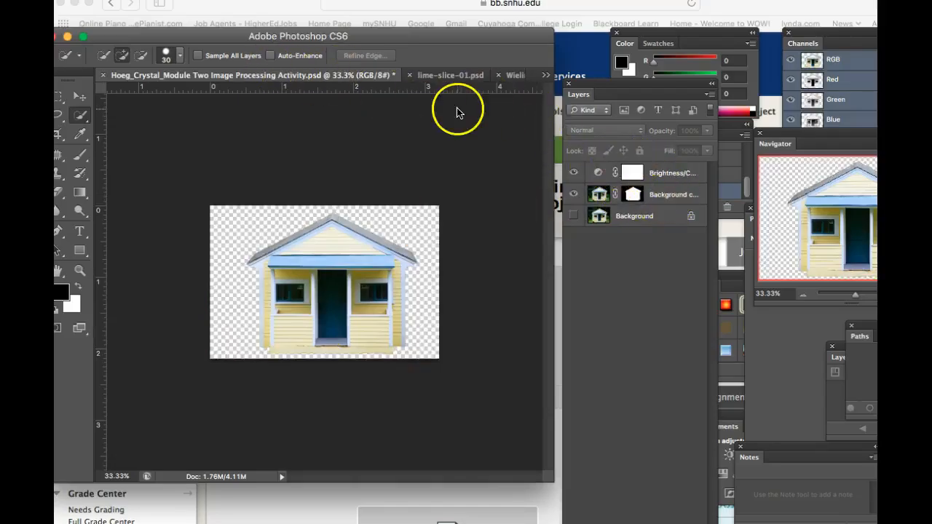
{"action": "mouse_move", "coordinate": [546, 77]}
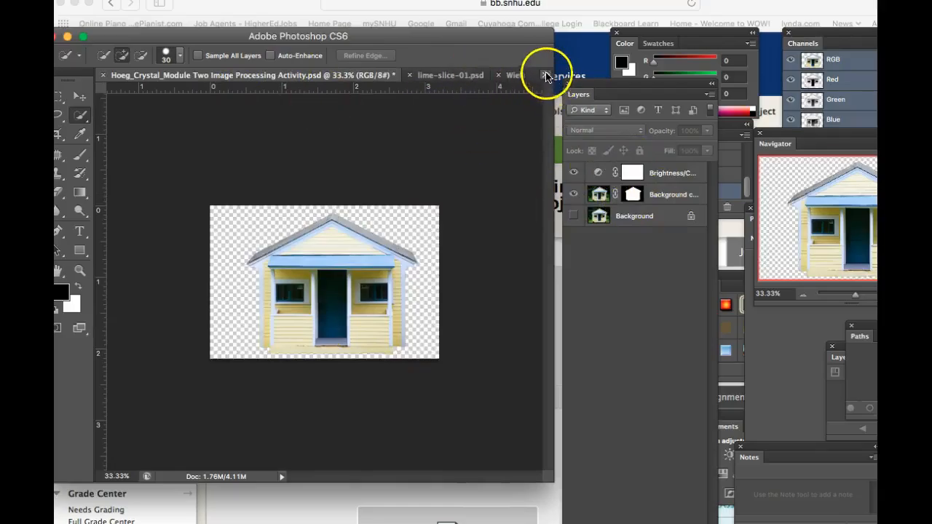
Return to the beach umbrella document and dismiss the Layers panel menu.
{"action": "left_click", "coordinate": [560, 75]}
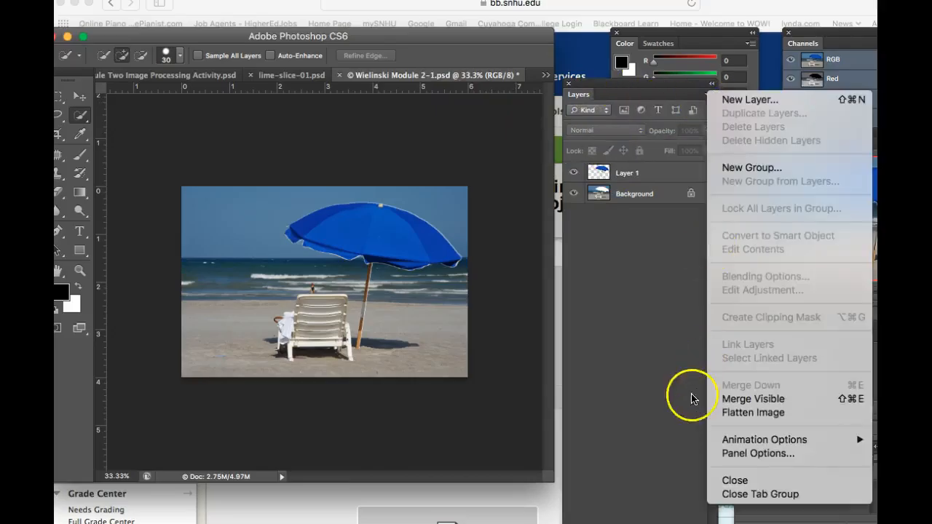
{"action": "left_click", "coordinate": [752, 412]}
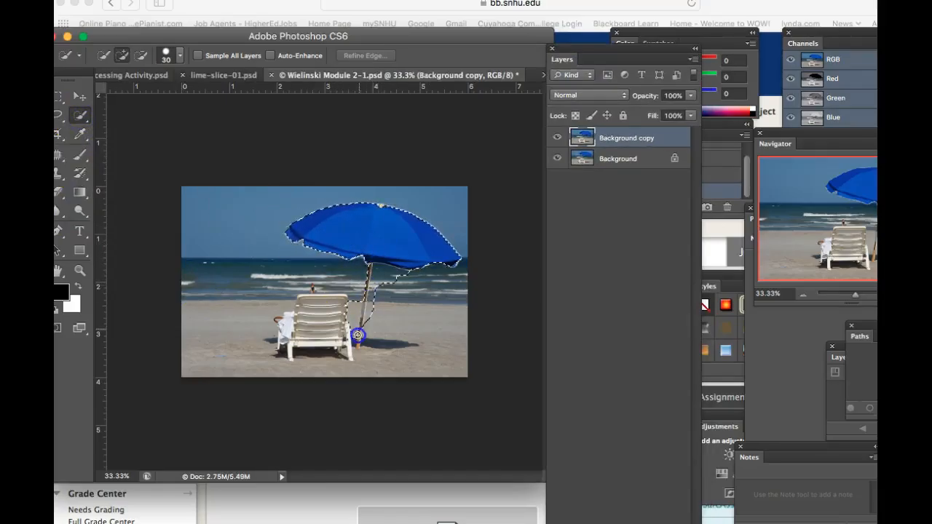
{"action": "mouse_move", "coordinate": [375, 214]}
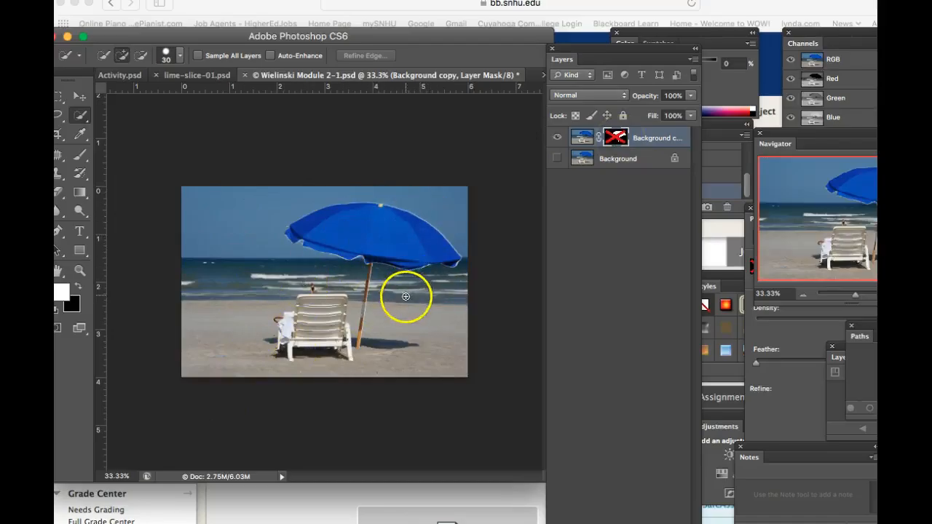
{"action": "mouse_move", "coordinate": [409, 267]}
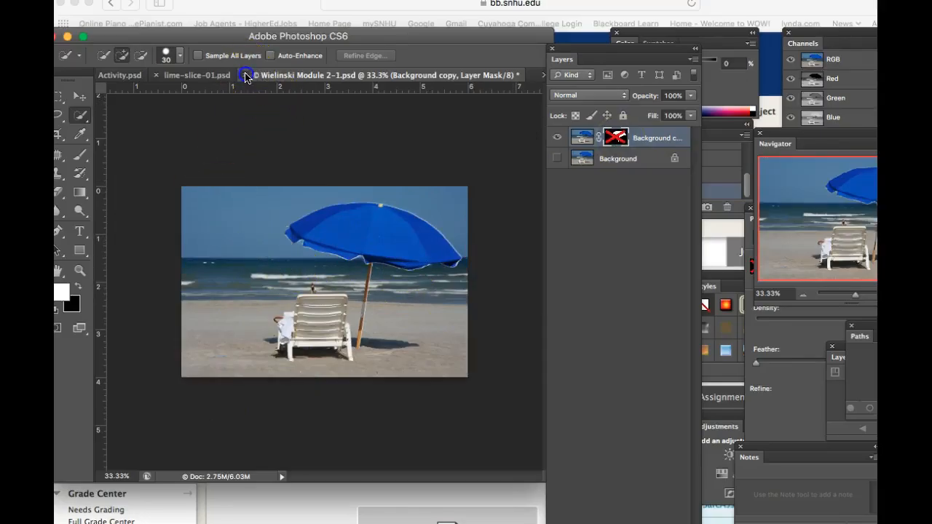
Close the beach umbrella document, choosing Don't Save.
{"action": "left_click", "coordinate": [245, 75]}
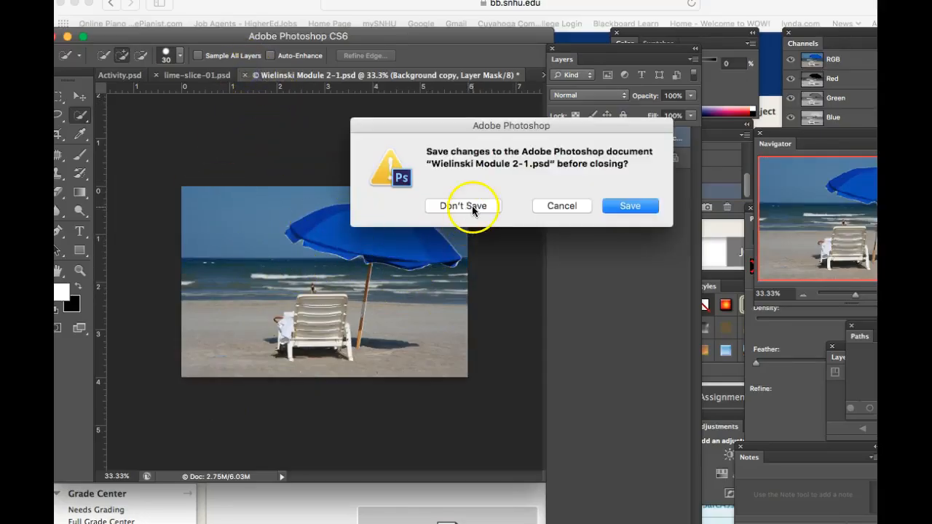
{"action": "left_click", "coordinate": [462, 205]}
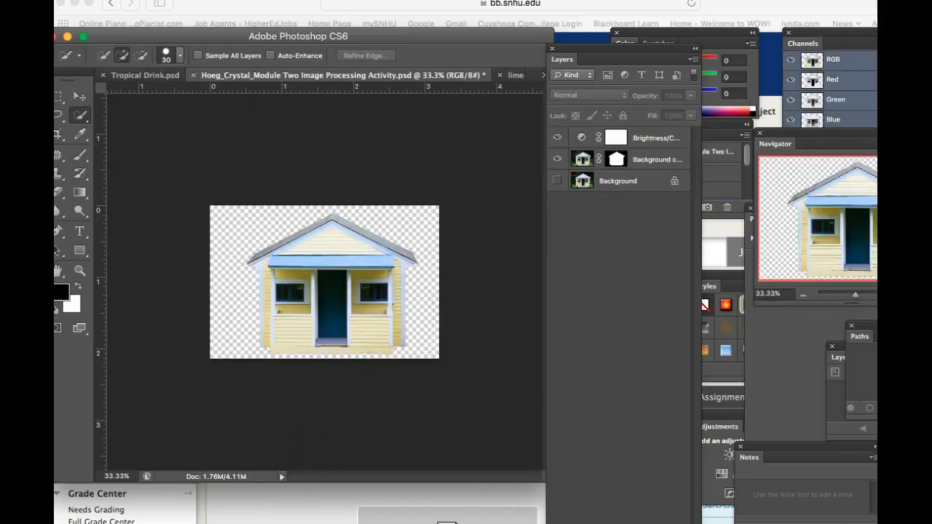